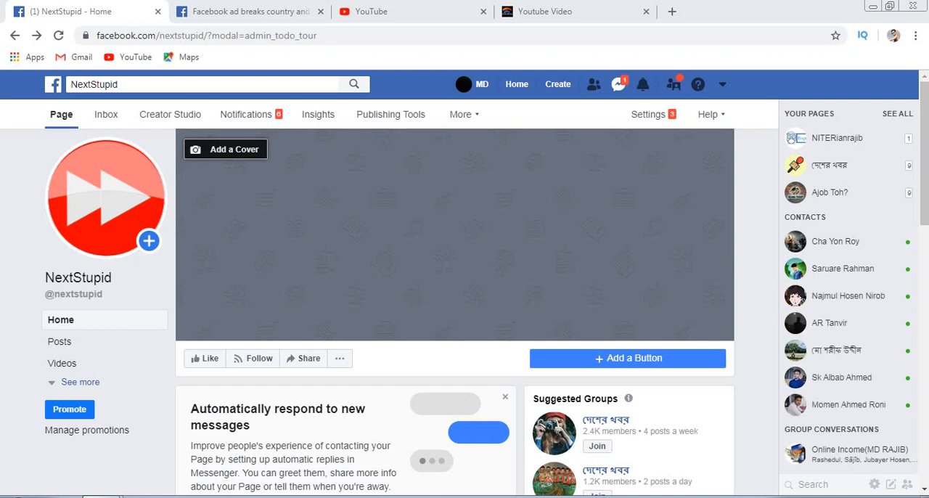
Switch to the ad breaks country and language article and bring up its language availability list.
{"action": "left_click", "coordinate": [250, 11]}
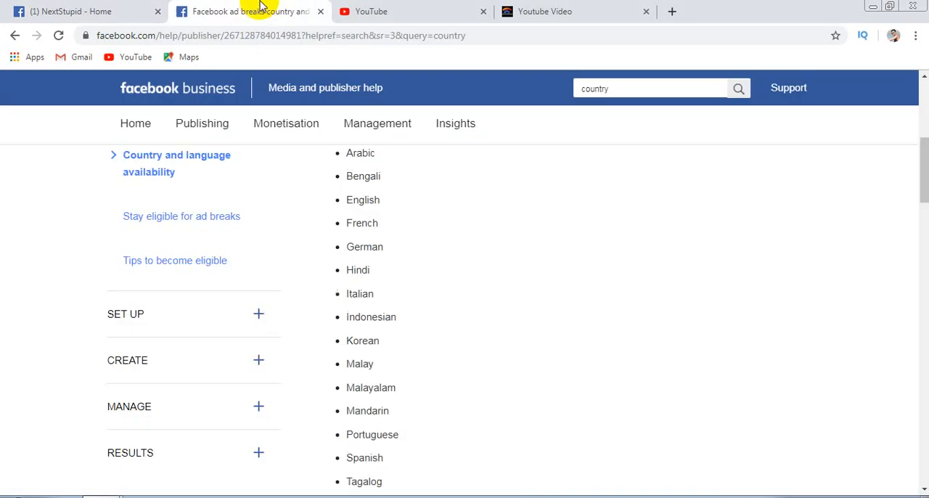
{"action": "scroll", "scroll_direction": "up", "scroll_amount": 3}
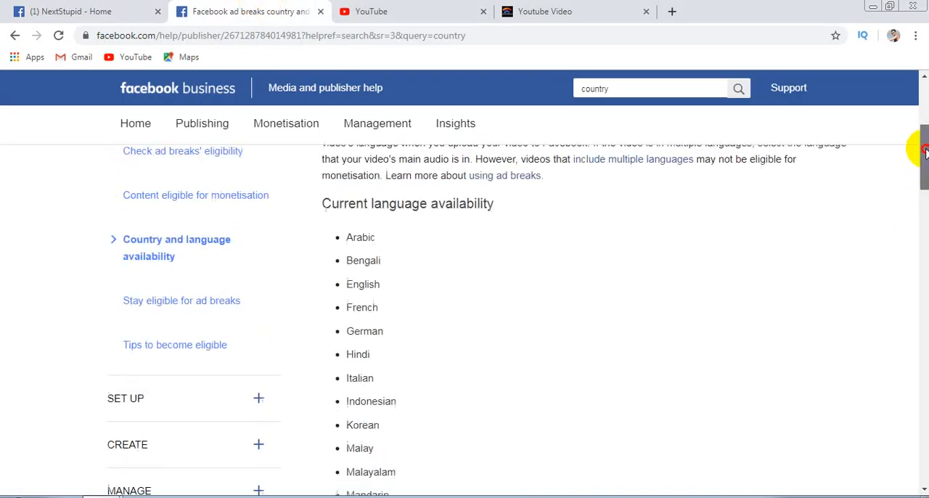
{"action": "scroll", "scroll_direction": "up", "scroll_amount": 3}
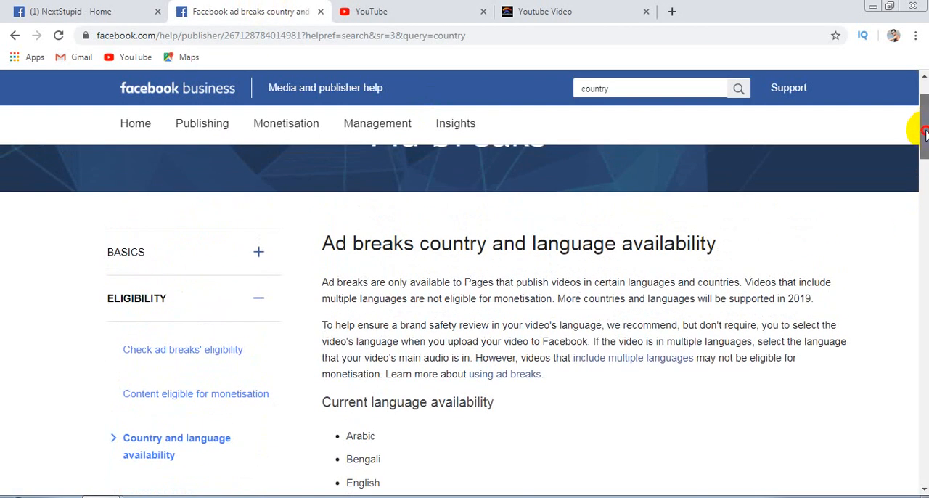
{"action": "scroll", "scroll_direction": "down", "scroll_amount": 3}
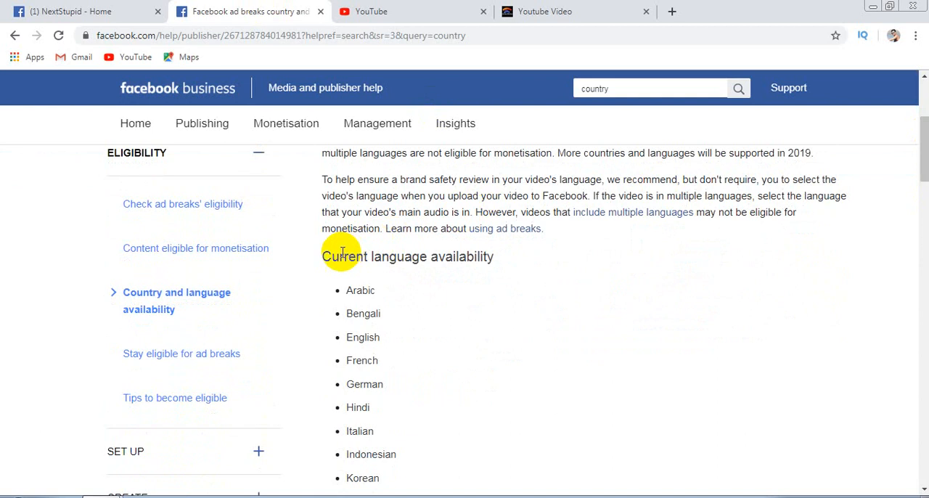
{"action": "mouse_move", "coordinate": [496, 260]}
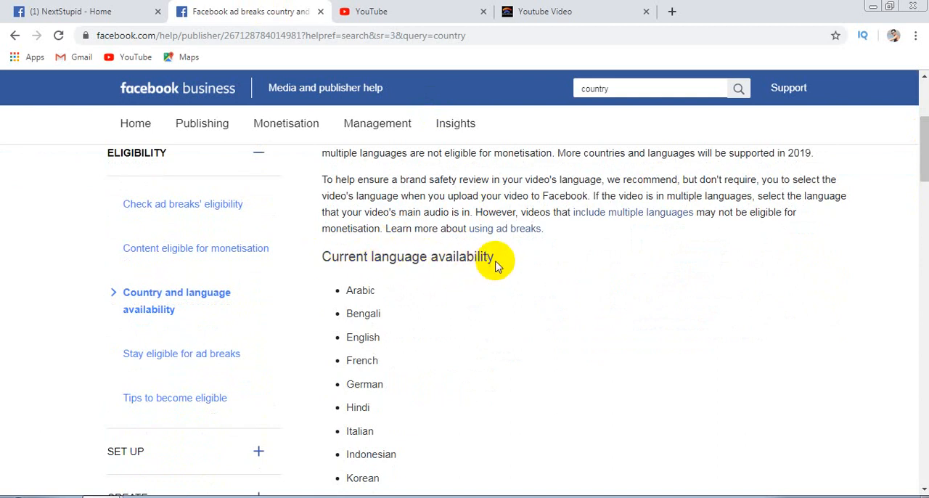
{"action": "mouse_move", "coordinate": [376, 298]}
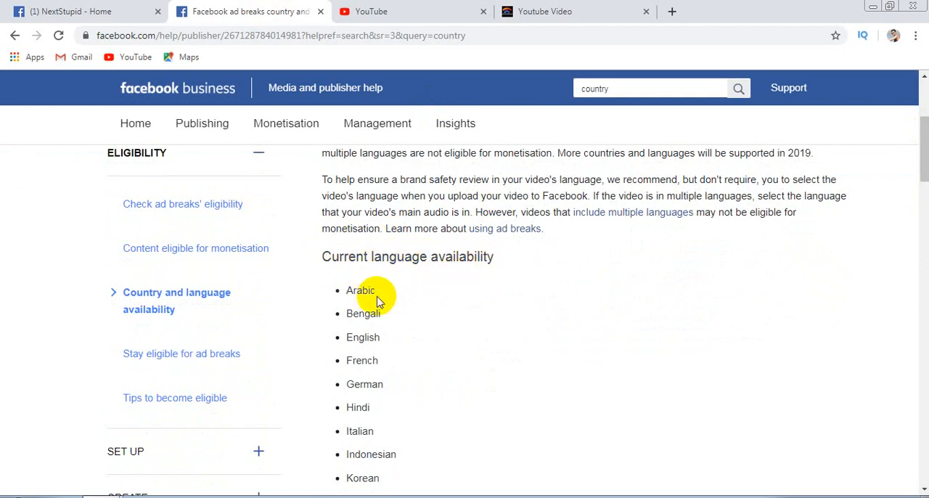
{"action": "mouse_move", "coordinate": [362, 359]}
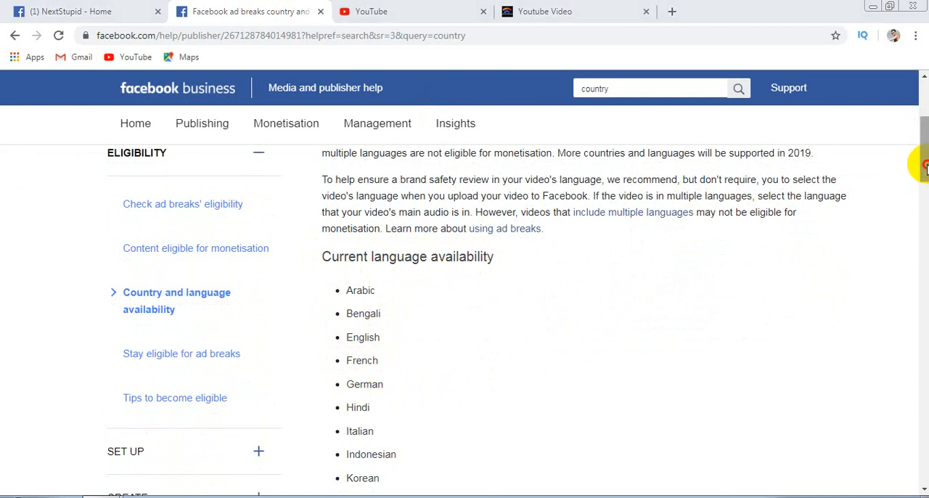
Scroll through the ad breaks country availability list down to United States.
{"action": "scroll", "scroll_direction": "down", "scroll_amount": 3}
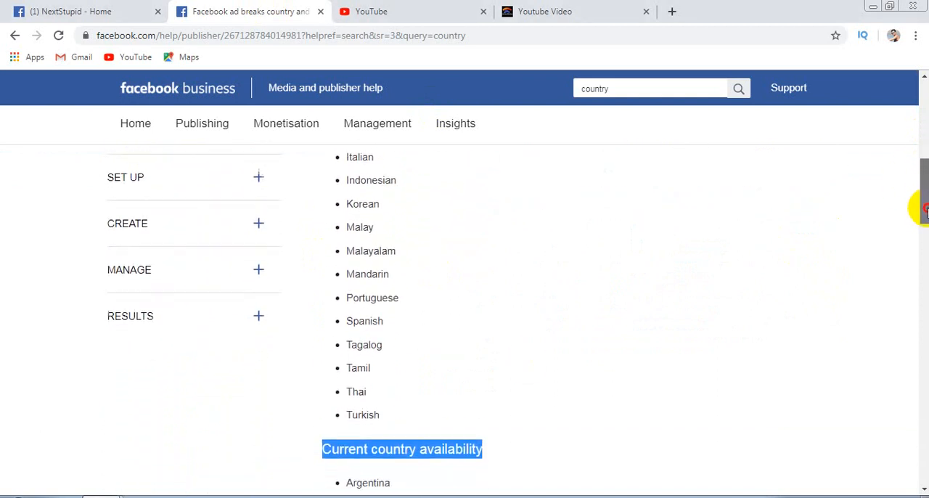
{"action": "scroll", "scroll_direction": "down", "scroll_amount": 3}
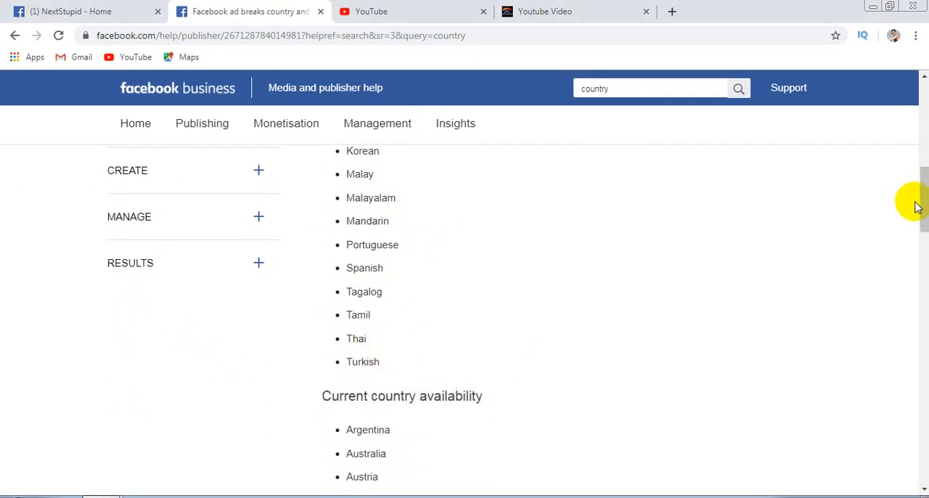
{"action": "scroll", "scroll_direction": "down", "scroll_amount": 3}
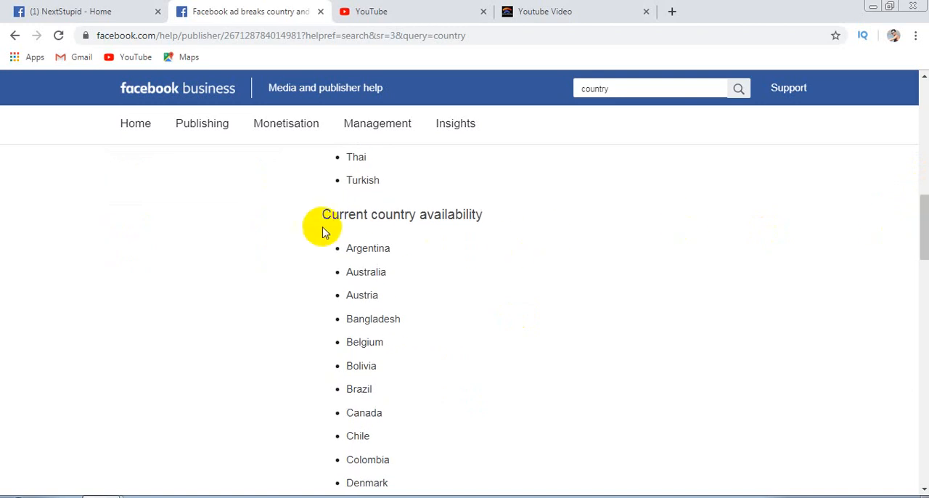
{"action": "mouse_move", "coordinate": [371, 216]}
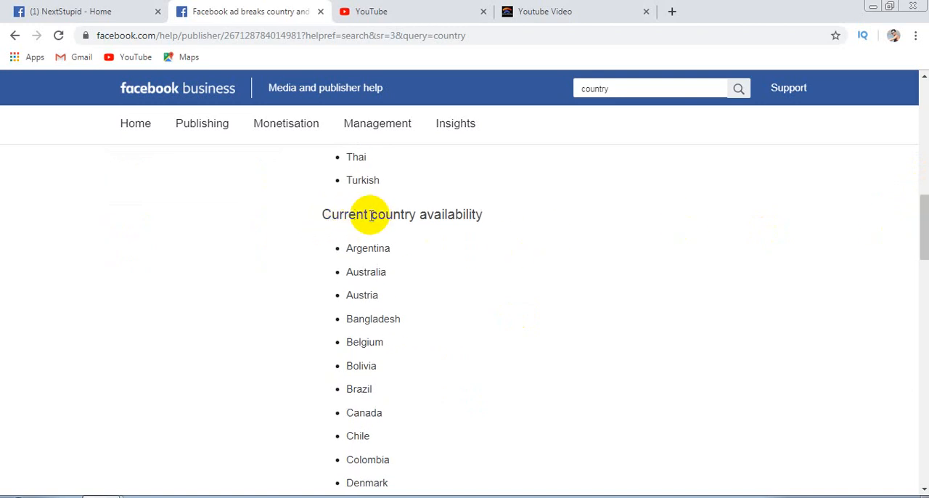
{"action": "mouse_move", "coordinate": [479, 214]}
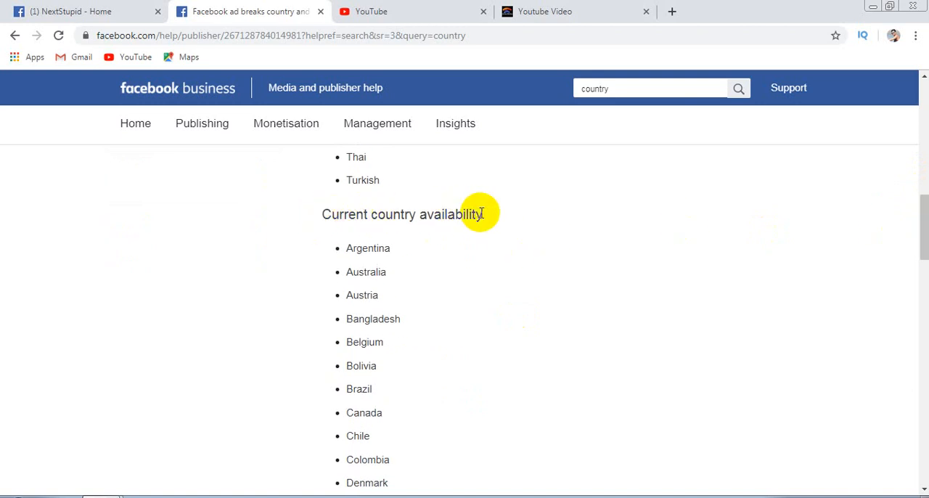
{"action": "mouse_move", "coordinate": [363, 248]}
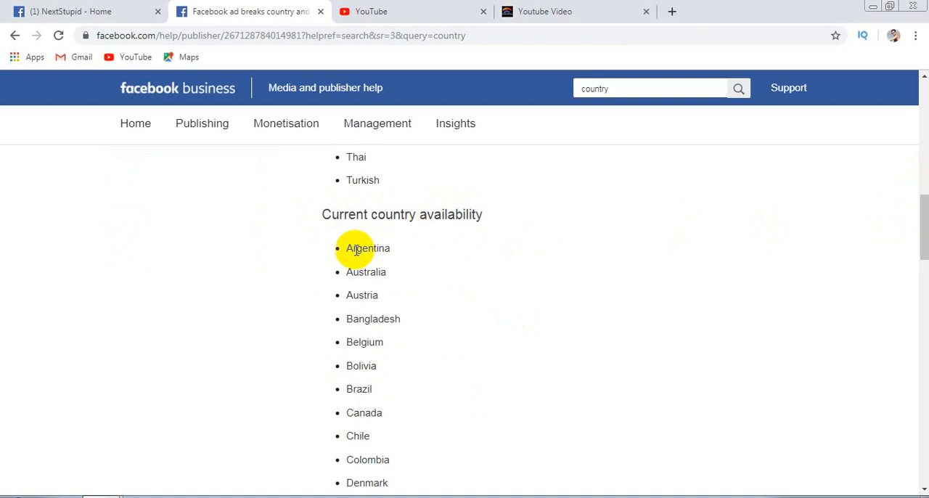
{"action": "mouse_move", "coordinate": [361, 295]}
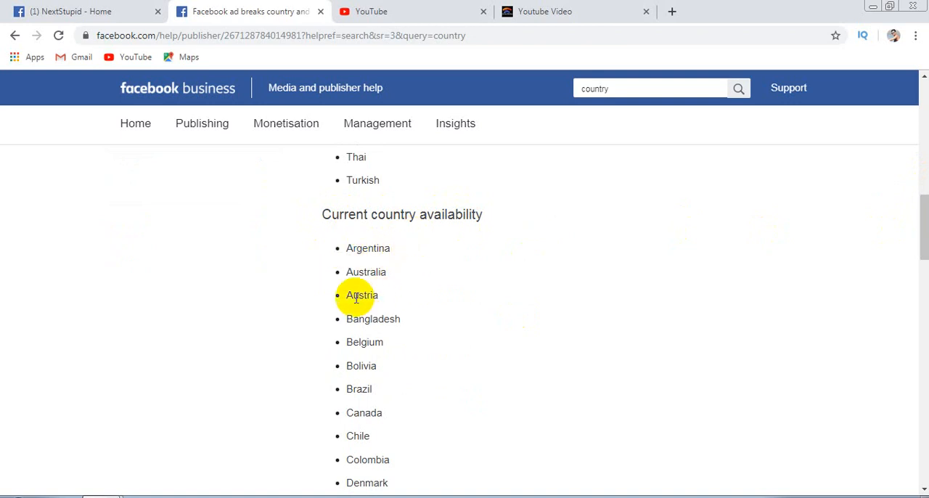
{"action": "mouse_move", "coordinate": [336, 361]}
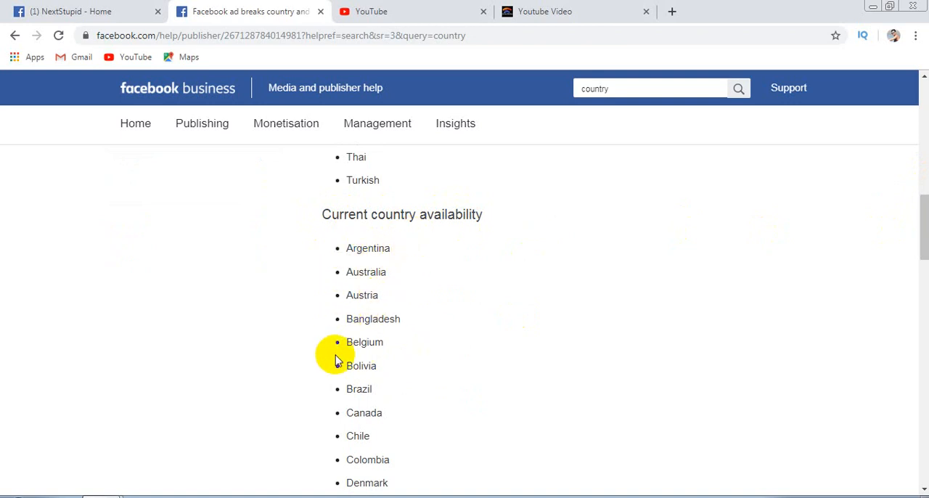
{"action": "mouse_move", "coordinate": [381, 412]}
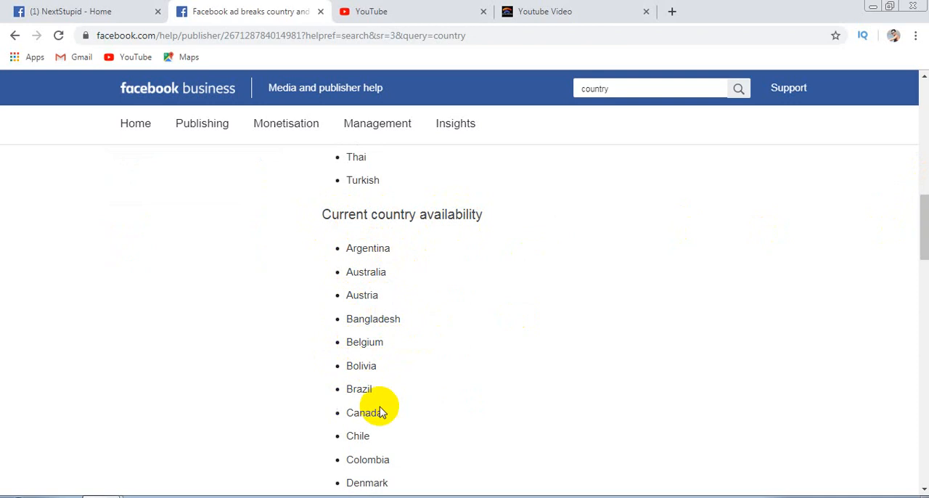
{"action": "mouse_move", "coordinate": [921, 206]}
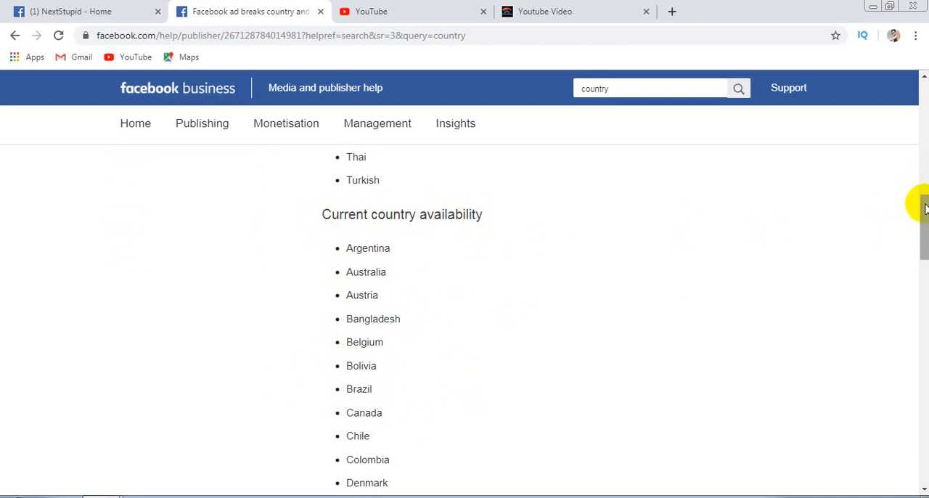
{"action": "scroll", "scroll_direction": "down", "scroll_amount": 3}
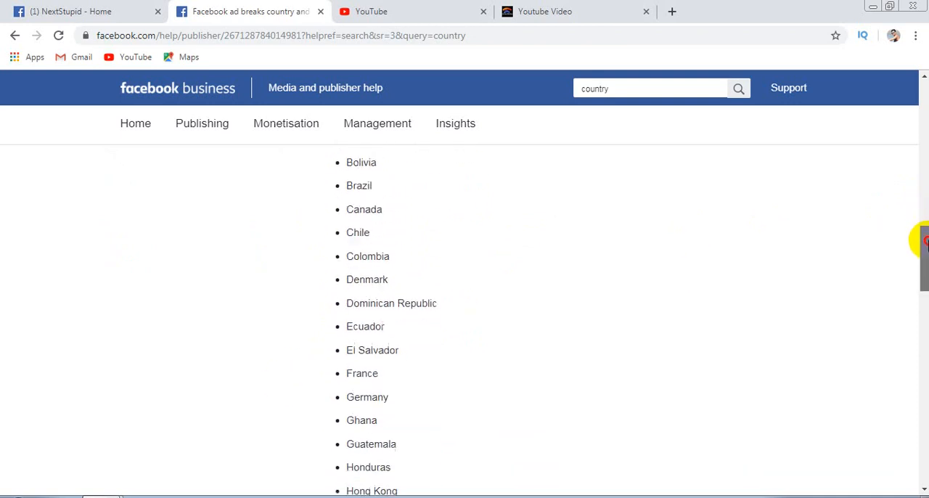
{"action": "scroll", "scroll_direction": "down", "scroll_amount": 3}
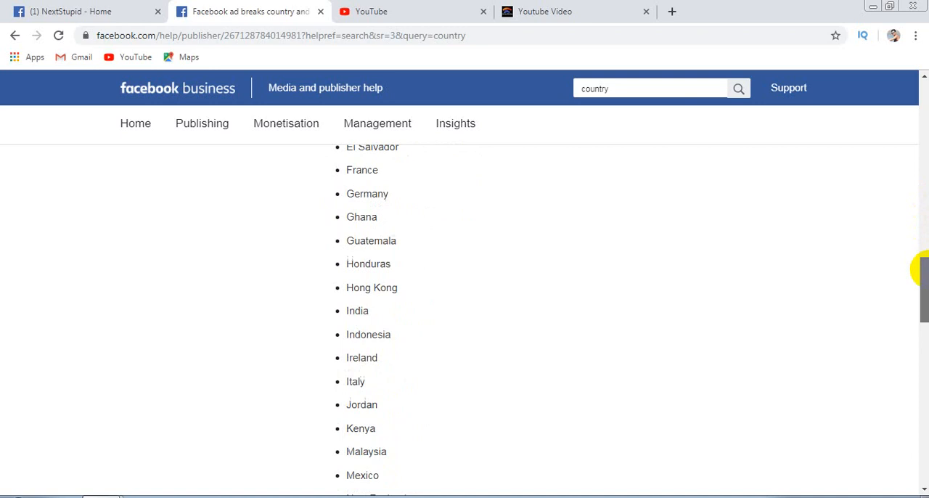
{"action": "scroll", "scroll_direction": "up", "scroll_amount": 3}
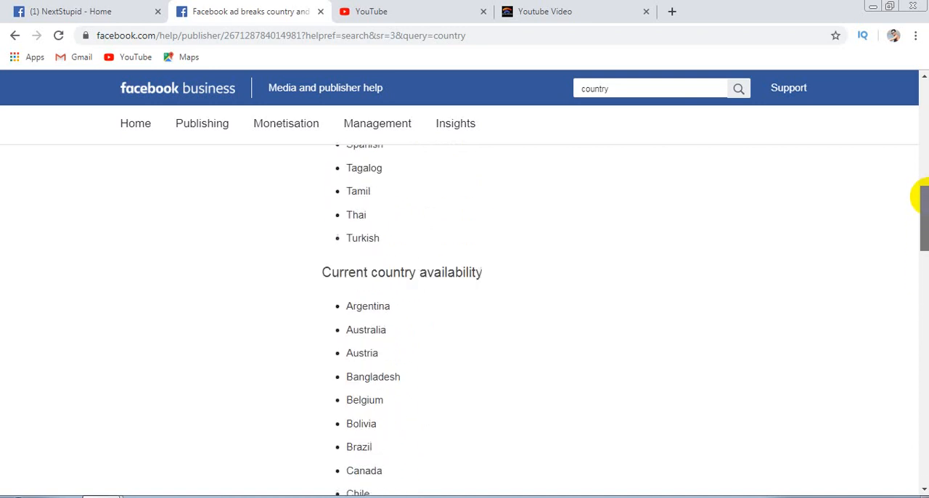
{"action": "scroll", "scroll_direction": "down", "scroll_amount": 3}
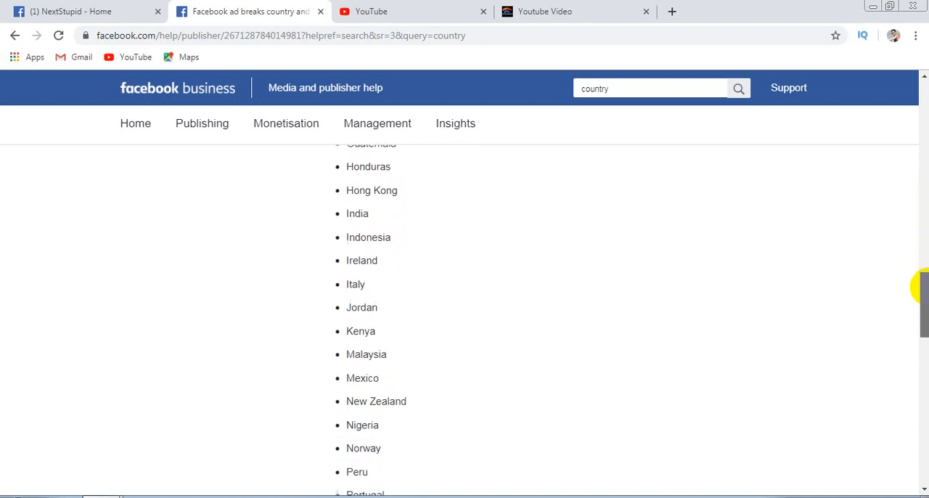
{"action": "scroll", "scroll_direction": "down", "scroll_amount": 3}
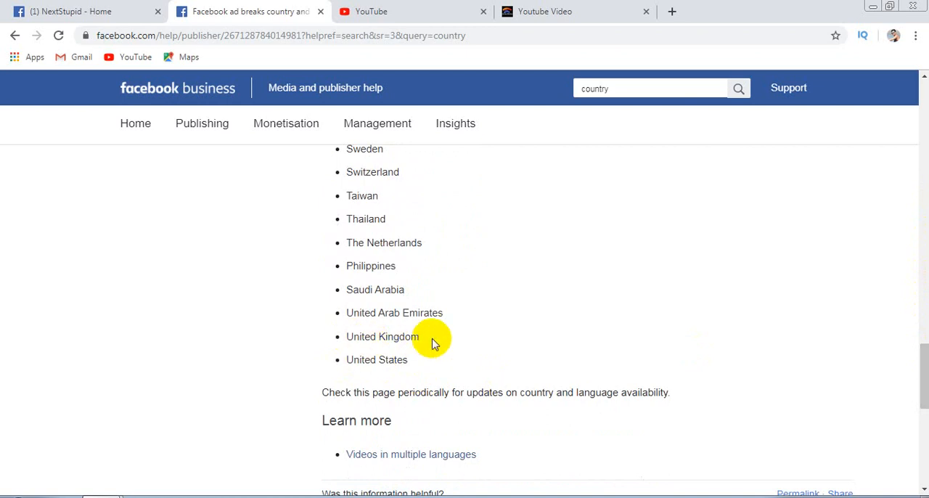
{"action": "mouse_move", "coordinate": [457, 290]}
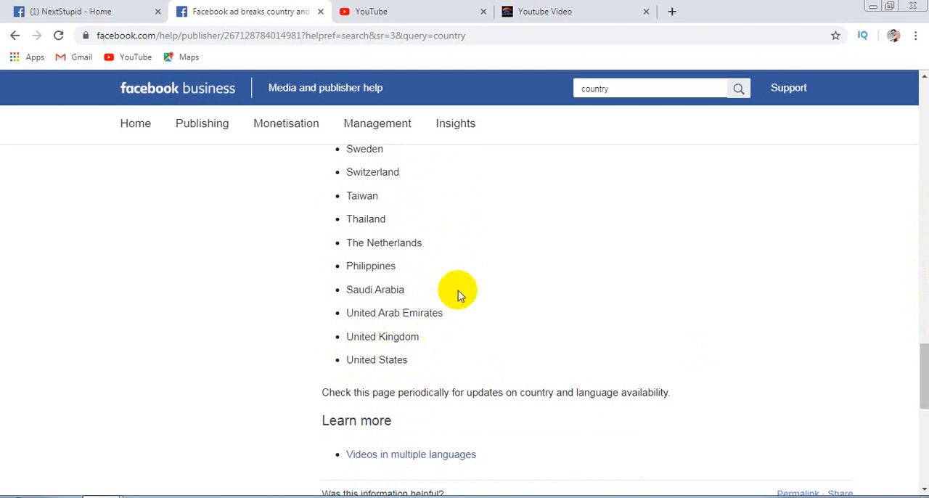
{"action": "mouse_move", "coordinate": [399, 269]}
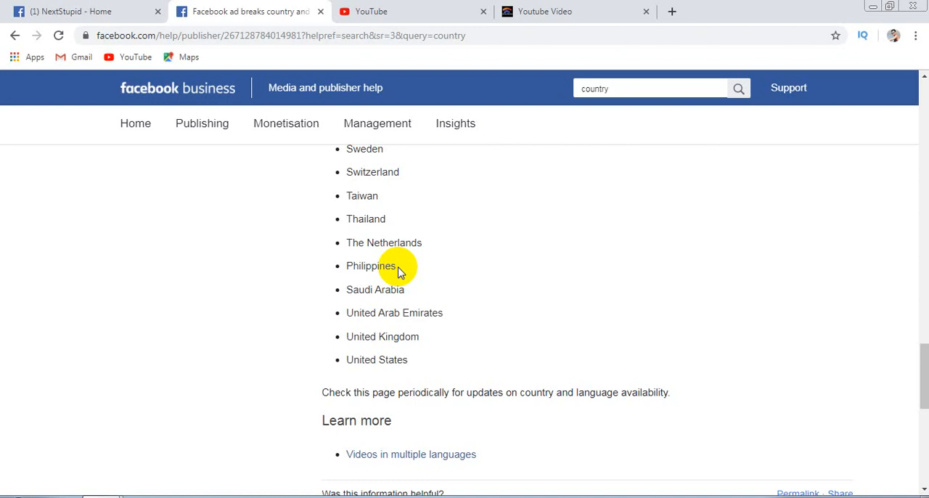
Return to the NextStupid Page home and open its Settings on the General tab.
{"action": "left_click", "coordinate": [84, 11]}
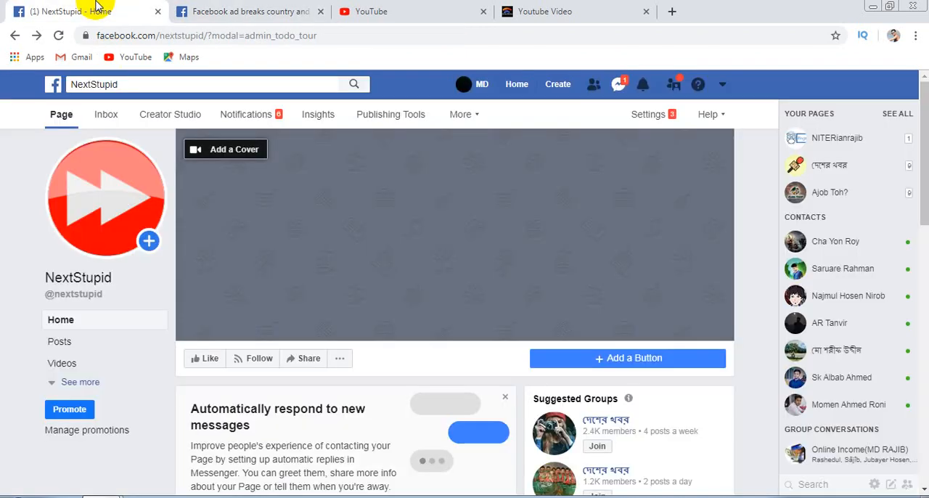
{"action": "mouse_move", "coordinate": [570, 190]}
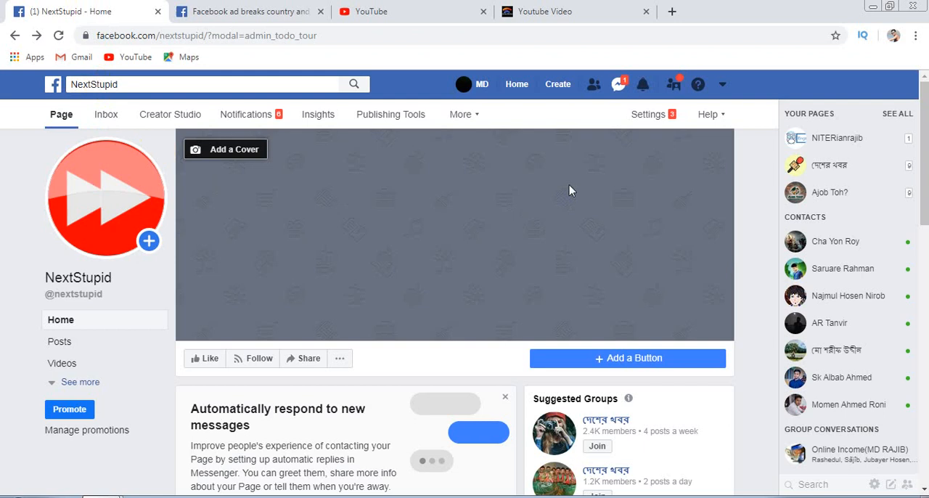
{"action": "mouse_move", "coordinate": [491, 247]}
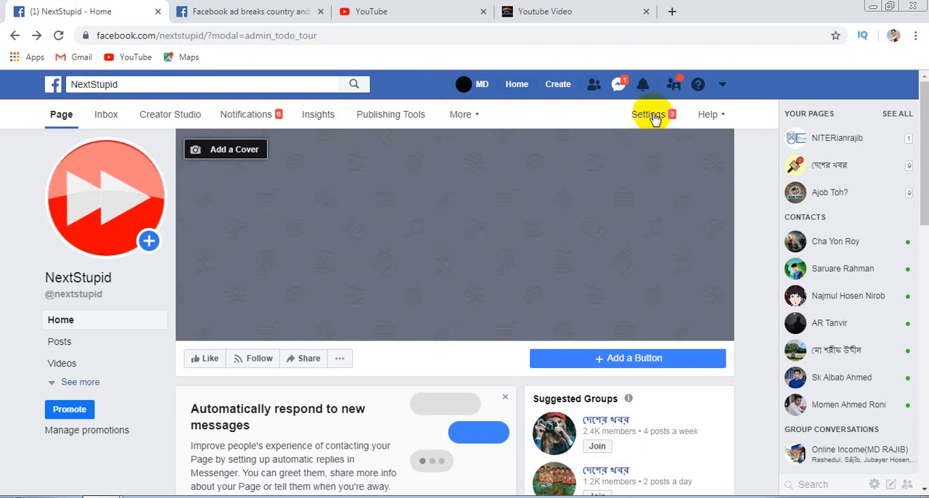
{"action": "left_click", "coordinate": [647, 114]}
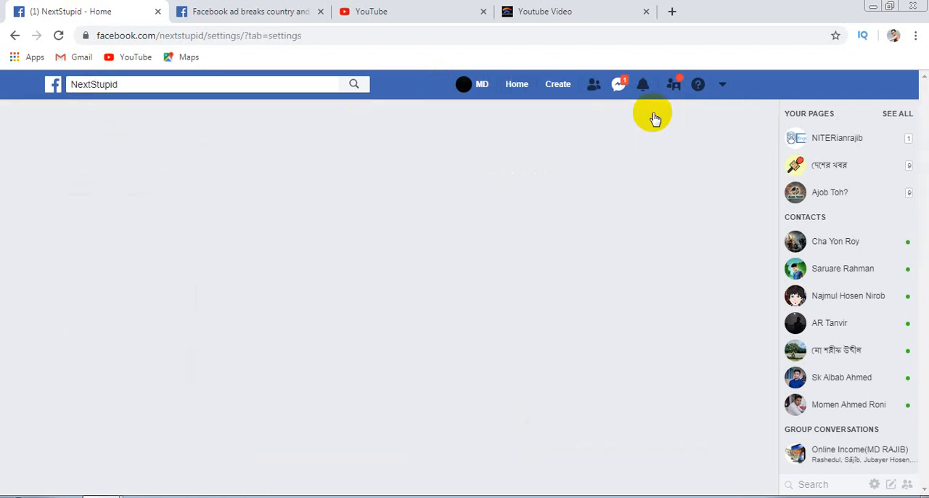
{"action": "left_click", "coordinate": [670, 113]}
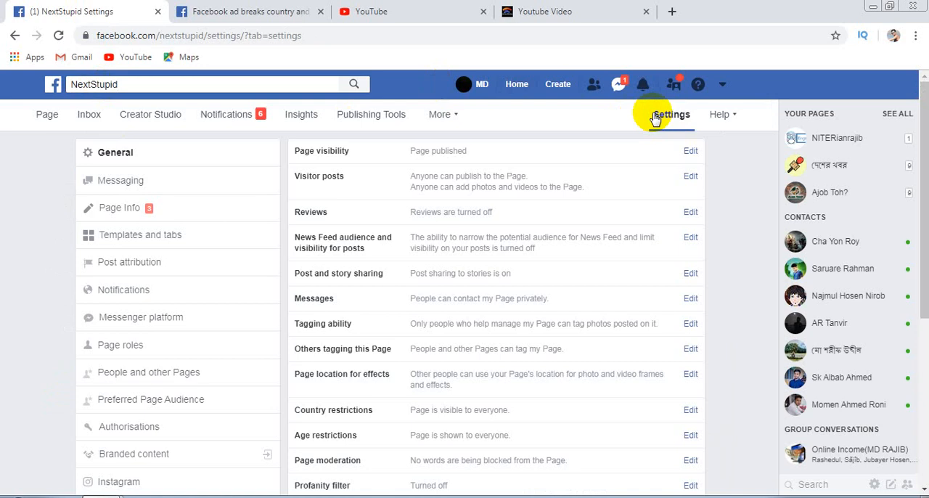
{"action": "mouse_move", "coordinate": [316, 261]}
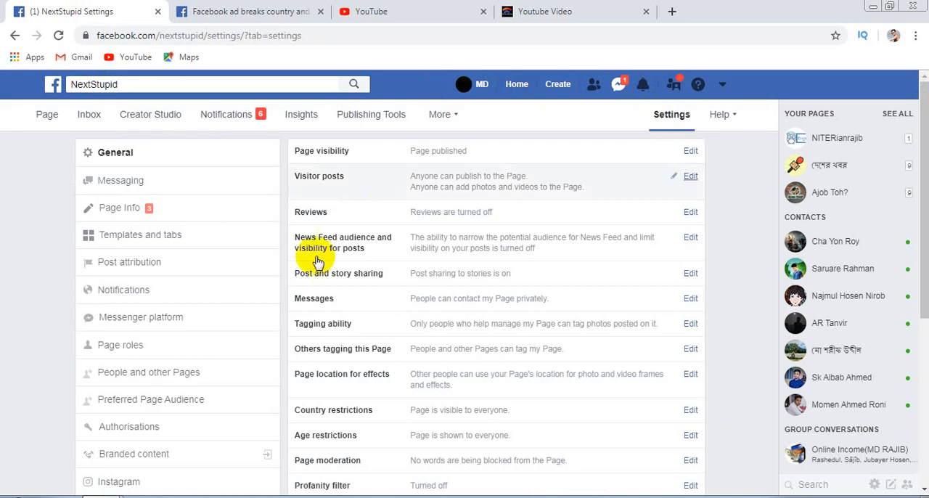
{"action": "mouse_move", "coordinate": [382, 229]}
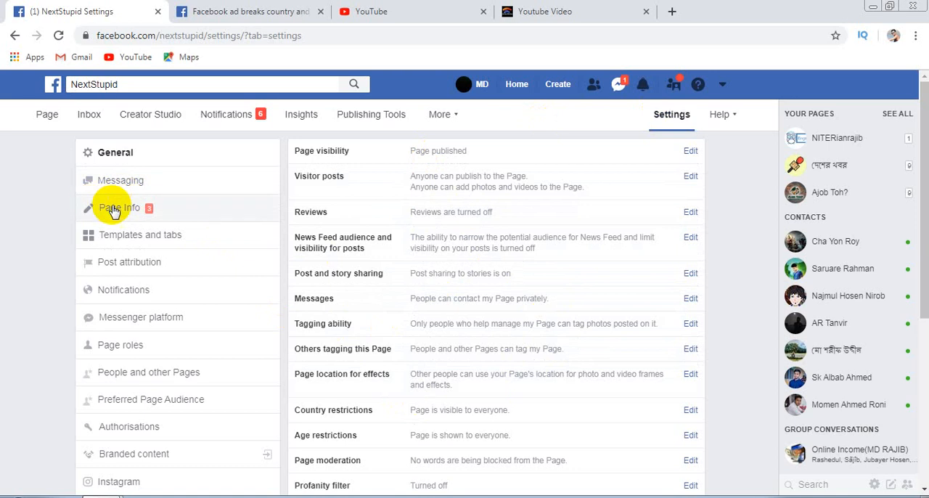
{"action": "mouse_move", "coordinate": [165, 216]}
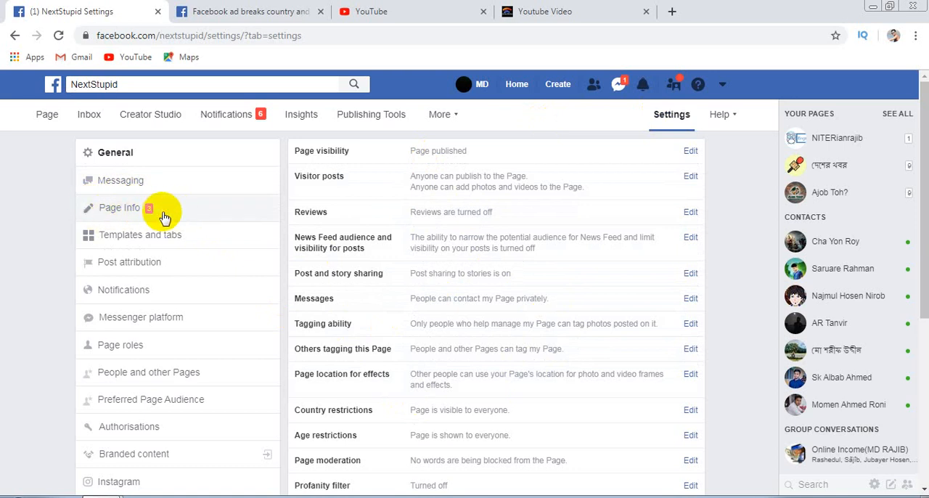
Open Page Info in the settings sidebar and scroll to the Location address fields.
{"action": "left_click", "coordinate": [119, 207]}
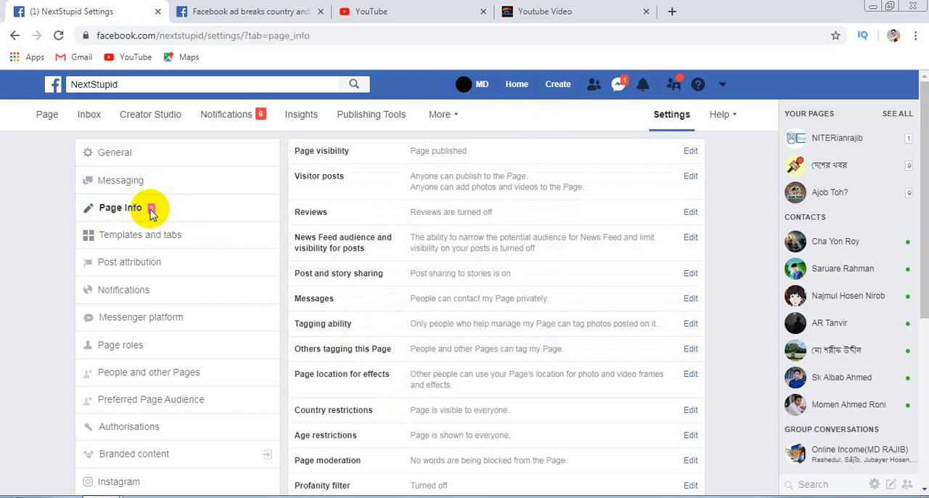
{"action": "left_click", "coordinate": [120, 207]}
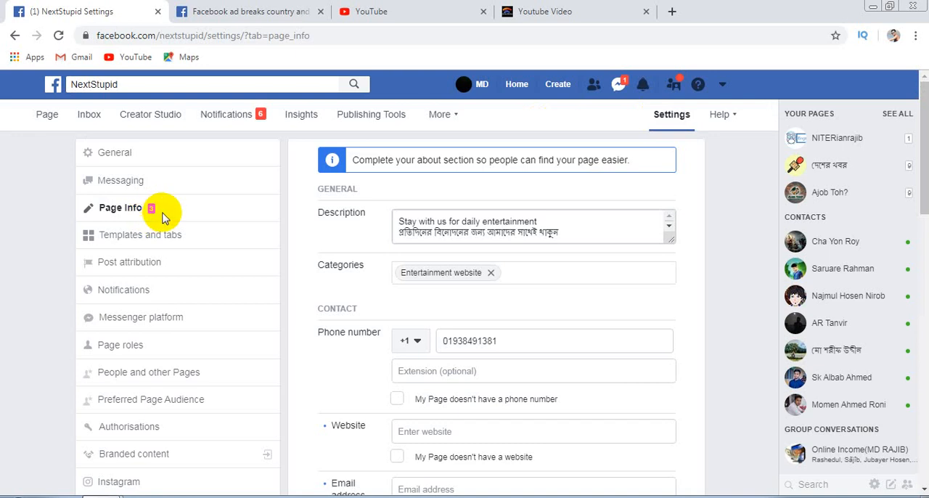
{"action": "mouse_move", "coordinate": [433, 302]}
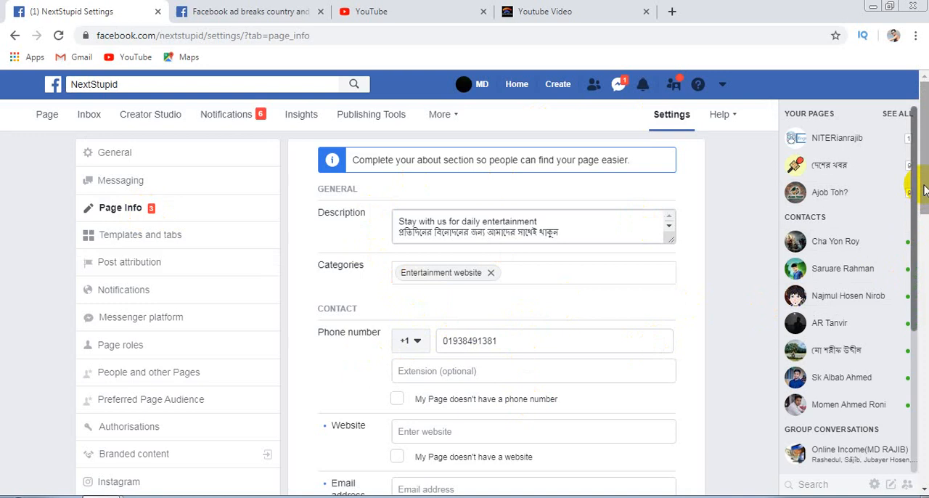
{"action": "scroll", "scroll_direction": "down", "scroll_amount": 3}
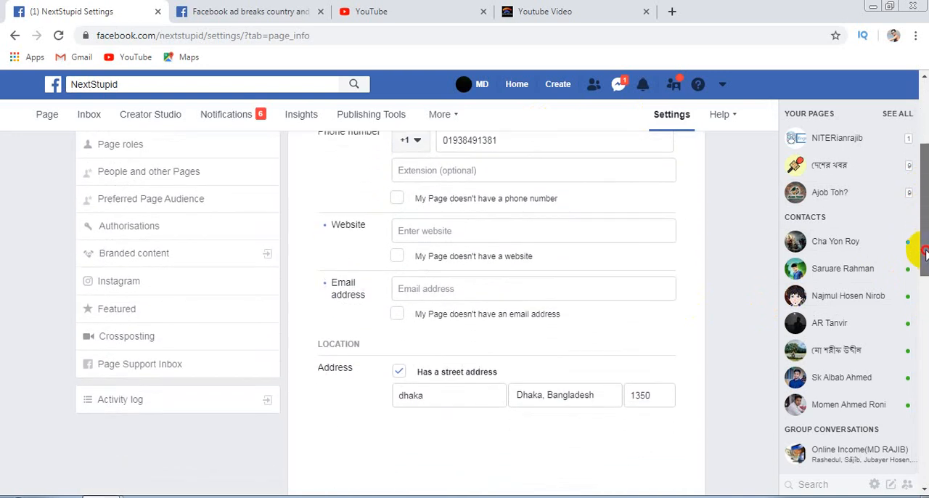
{"action": "scroll", "scroll_direction": "down", "scroll_amount": 3}
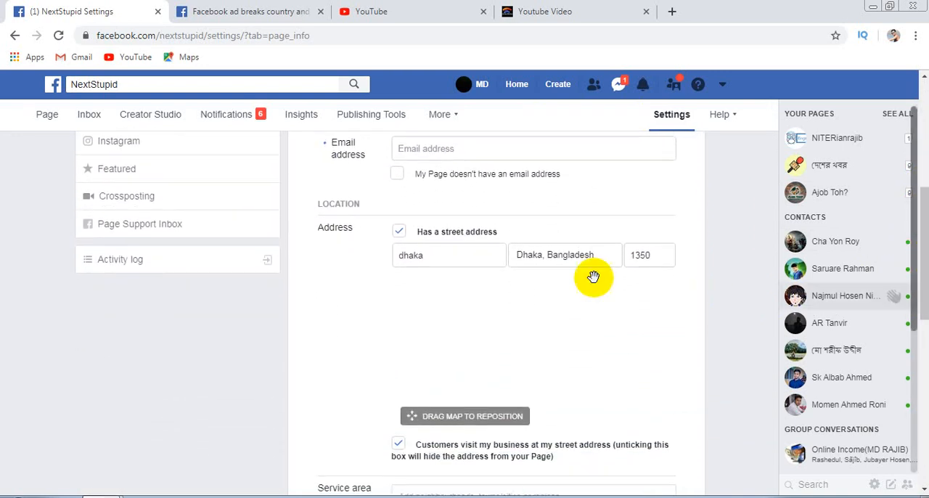
{"action": "mouse_move", "coordinate": [356, 230]}
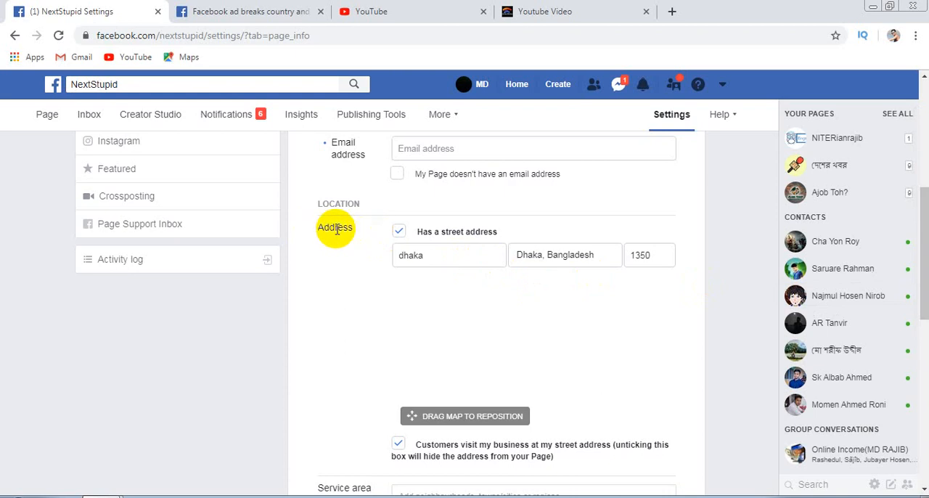
{"action": "mouse_move", "coordinate": [432, 238]}
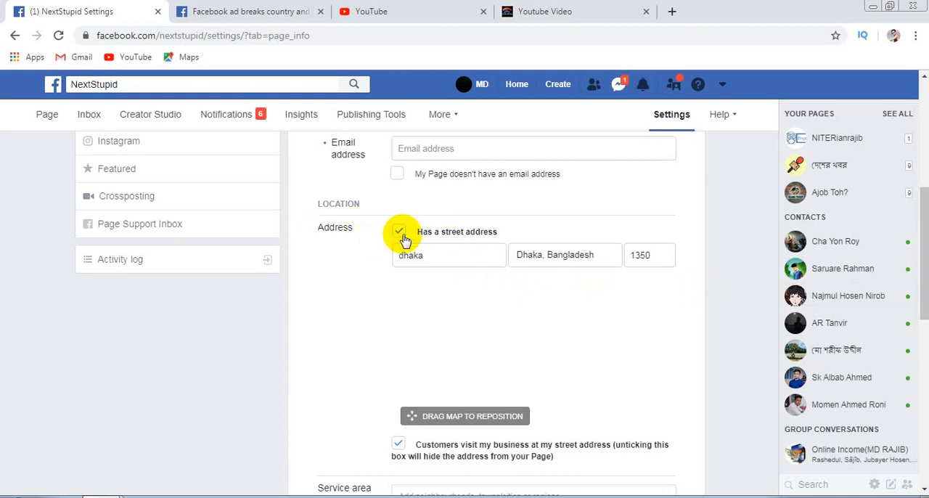
{"action": "mouse_move", "coordinate": [497, 236]}
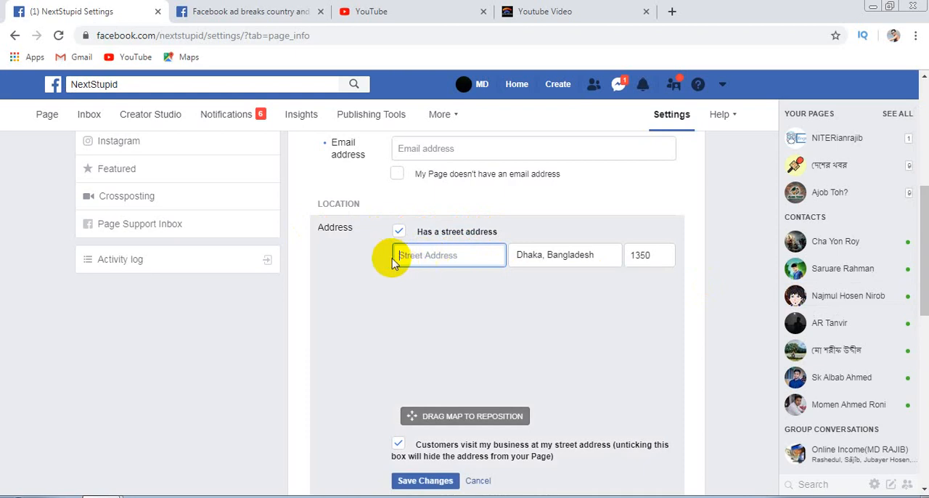
Enter street 'dhaka', city Dhaka, Bangladesh and postcode 1350 in the Page address.
{"action": "type", "text": "d"}
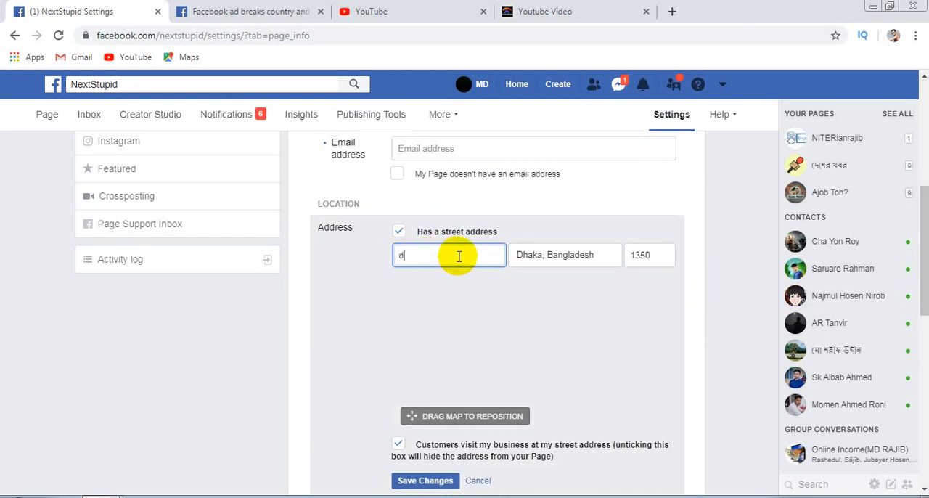
{"action": "type", "text": "haka"}
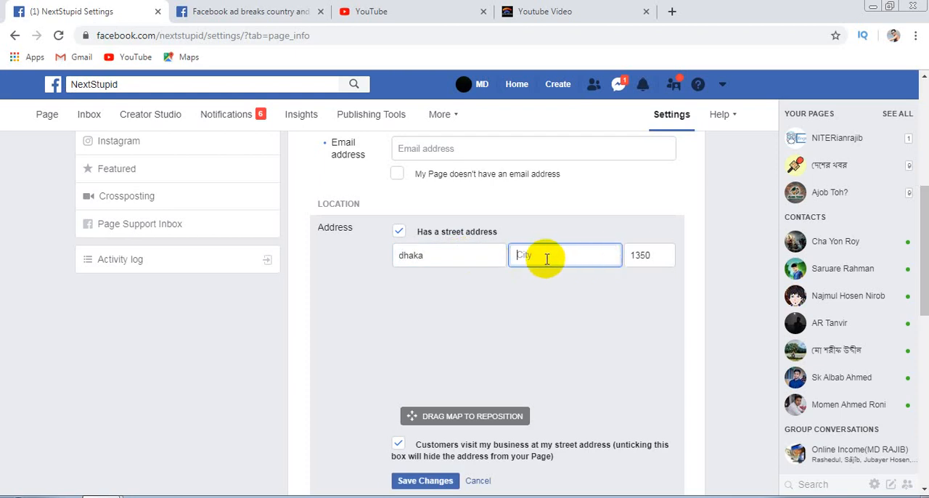
{"action": "type", "text": "dhaka"}
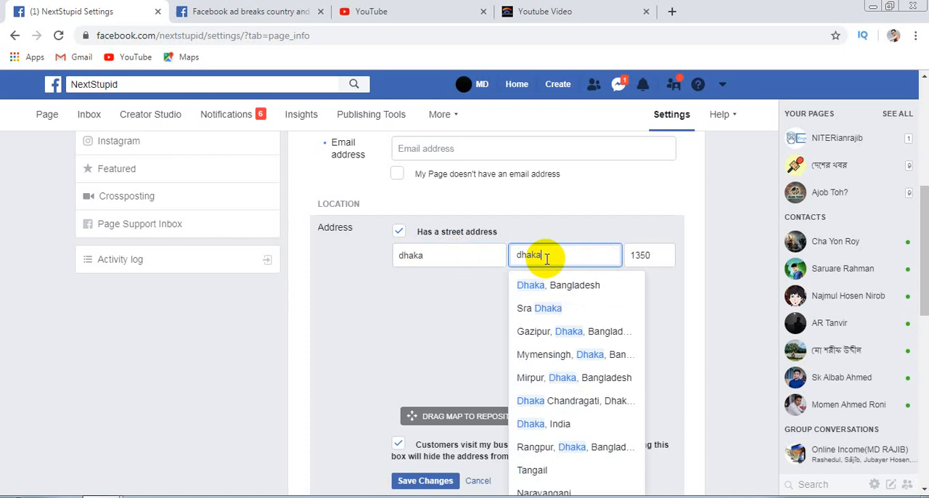
{"action": "left_click", "coordinate": [557, 284]}
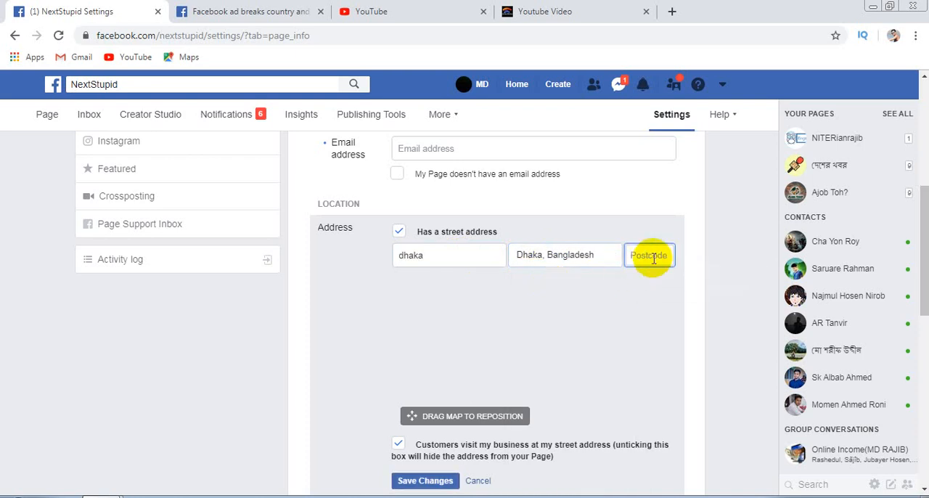
{"action": "type", "text": "1350"}
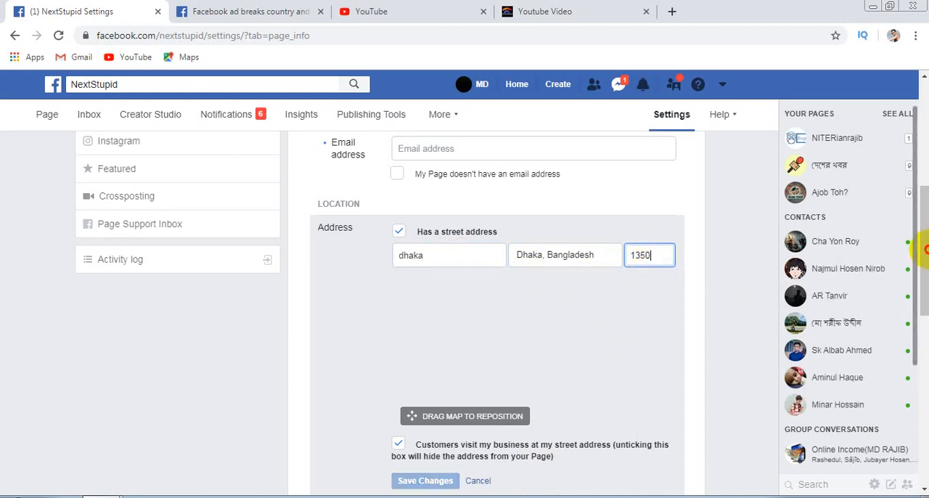
{"action": "scroll", "scroll_direction": "down", "scroll_amount": 3}
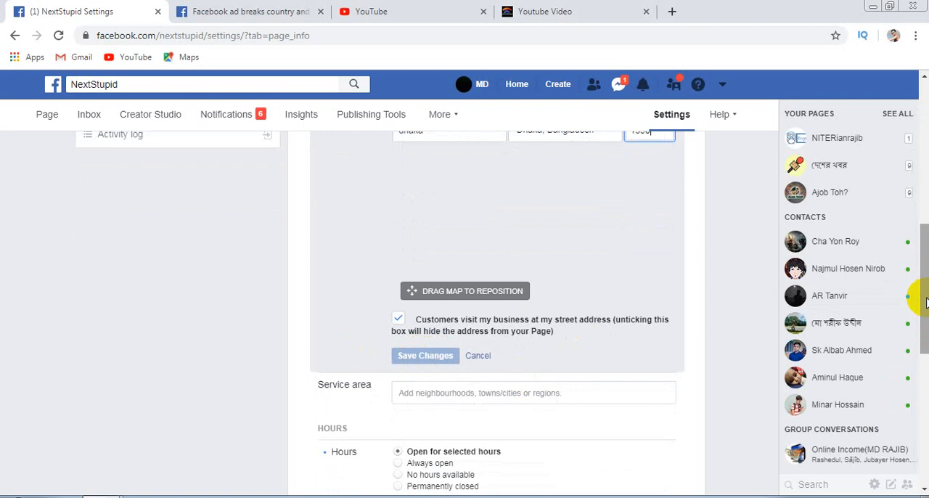
{"action": "scroll", "scroll_direction": "up", "scroll_amount": 3}
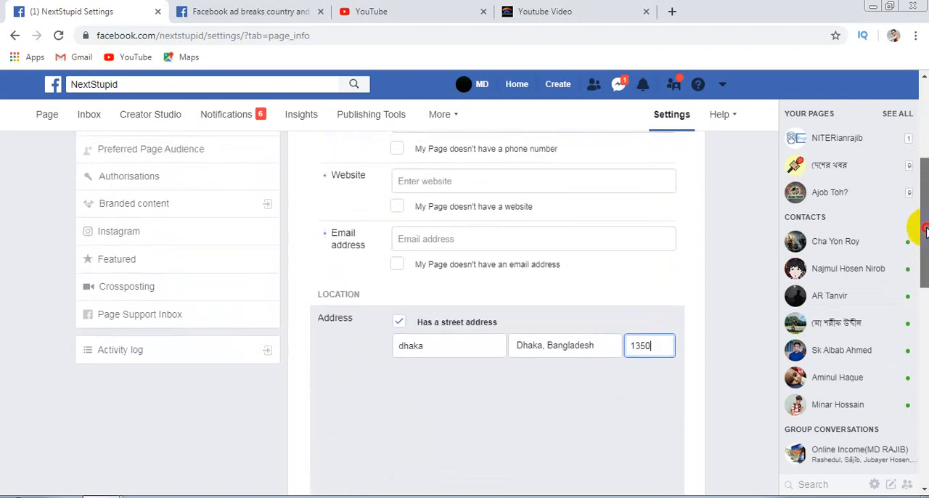